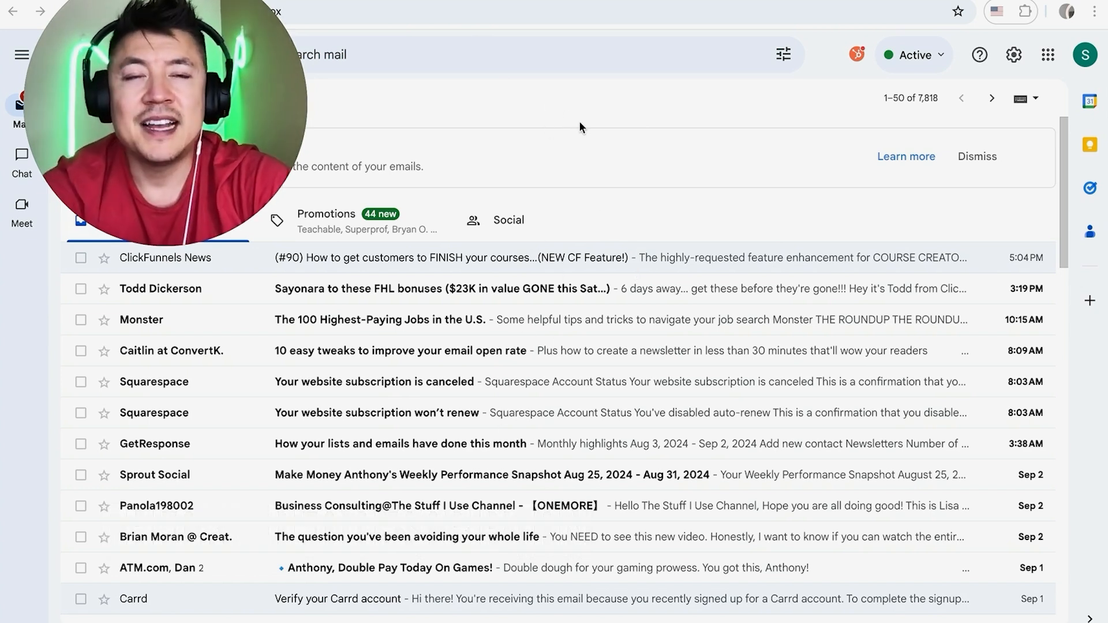
pyautogui.moveTo(602, 125)
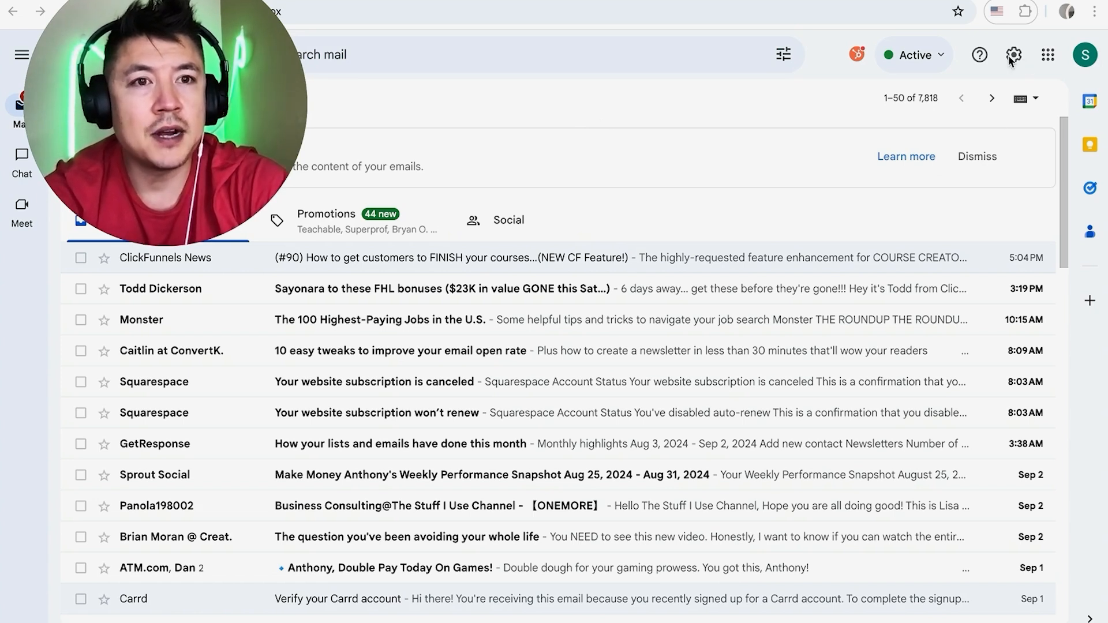
# Bring up Gmail's quick settings panel beside the inbox via the gear icon.
pyautogui.click(1012, 54)
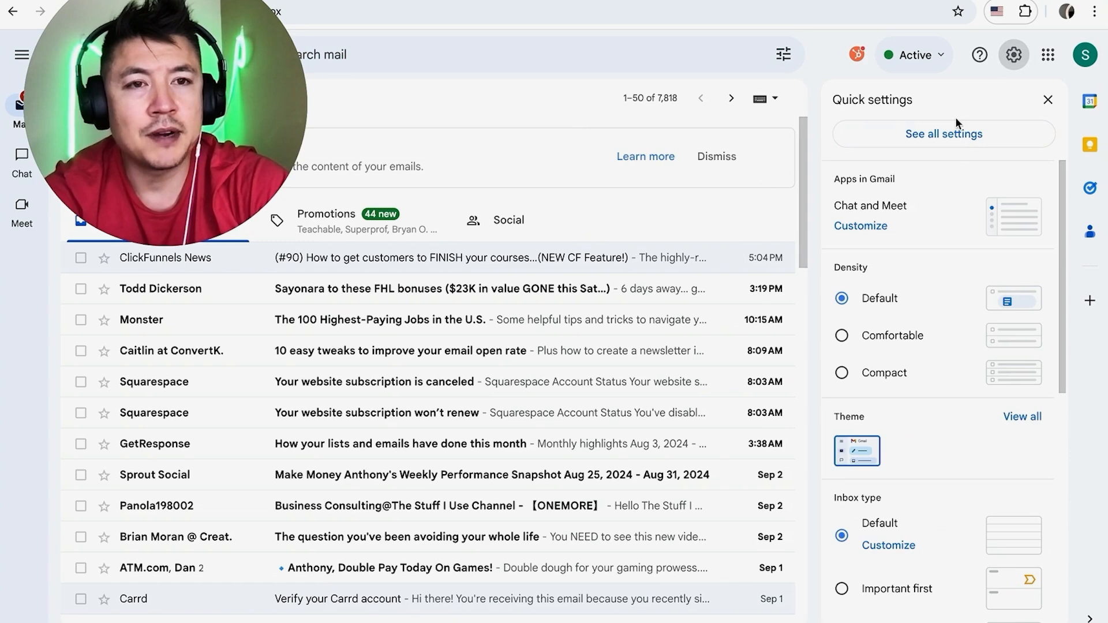
# Go to the full General settings and scroll to the Vacation responder section.
pyautogui.click(943, 134)
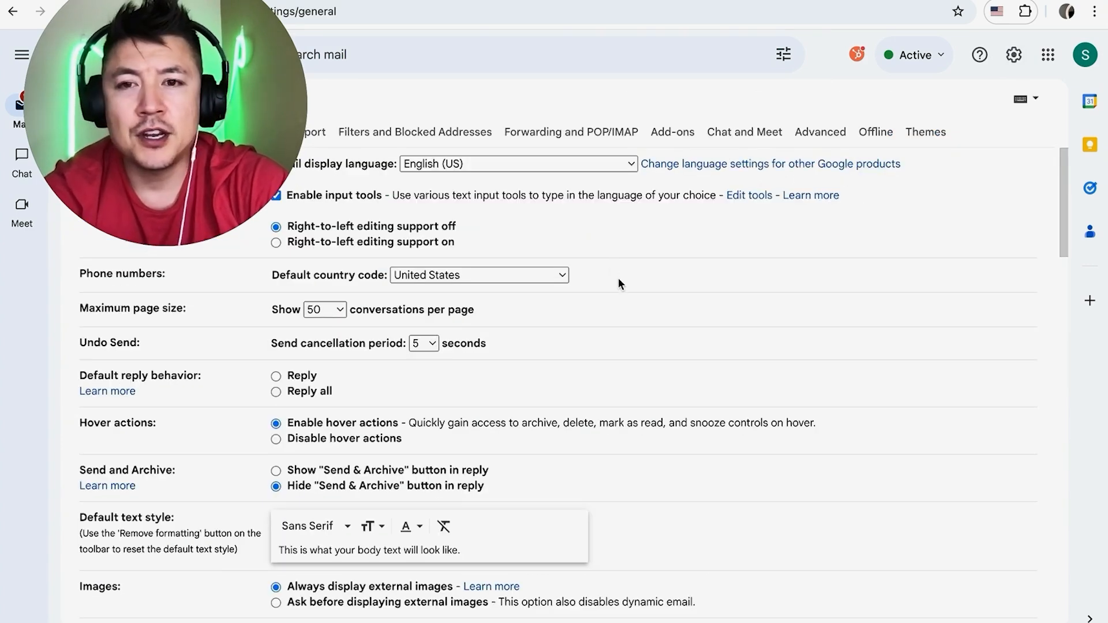
pyautogui.moveTo(693, 294)
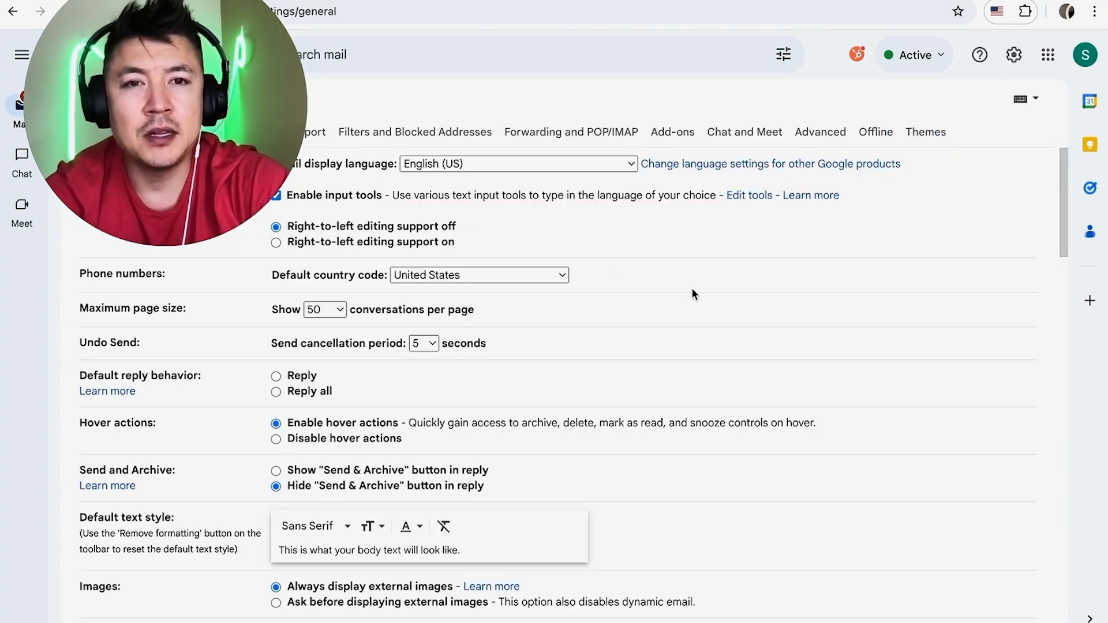
pyautogui.scroll(-3)
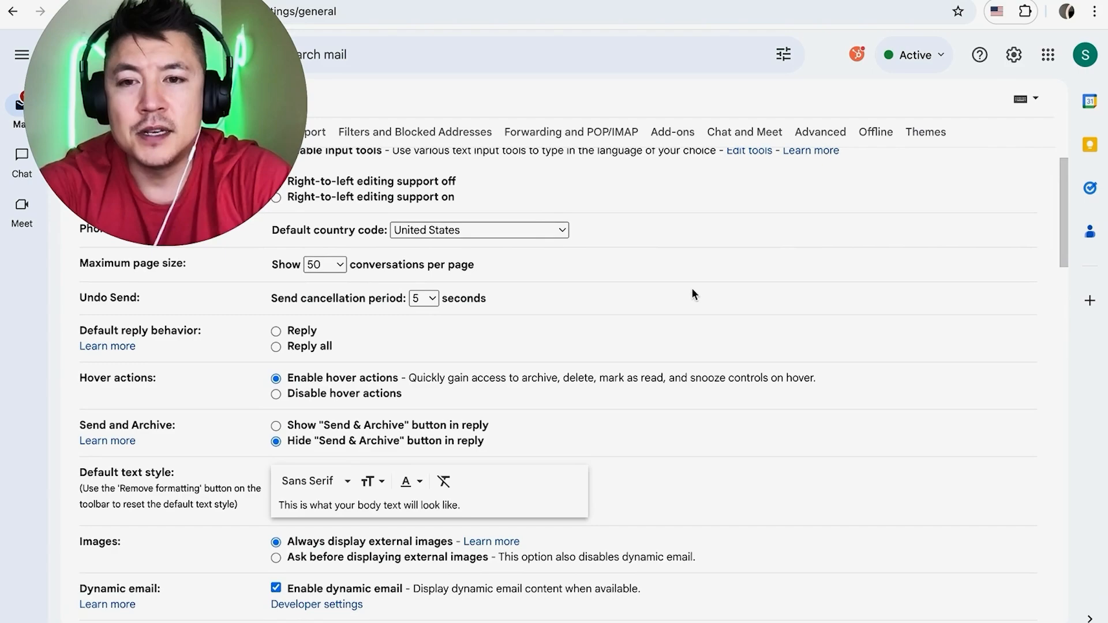
pyautogui.scroll(-3)
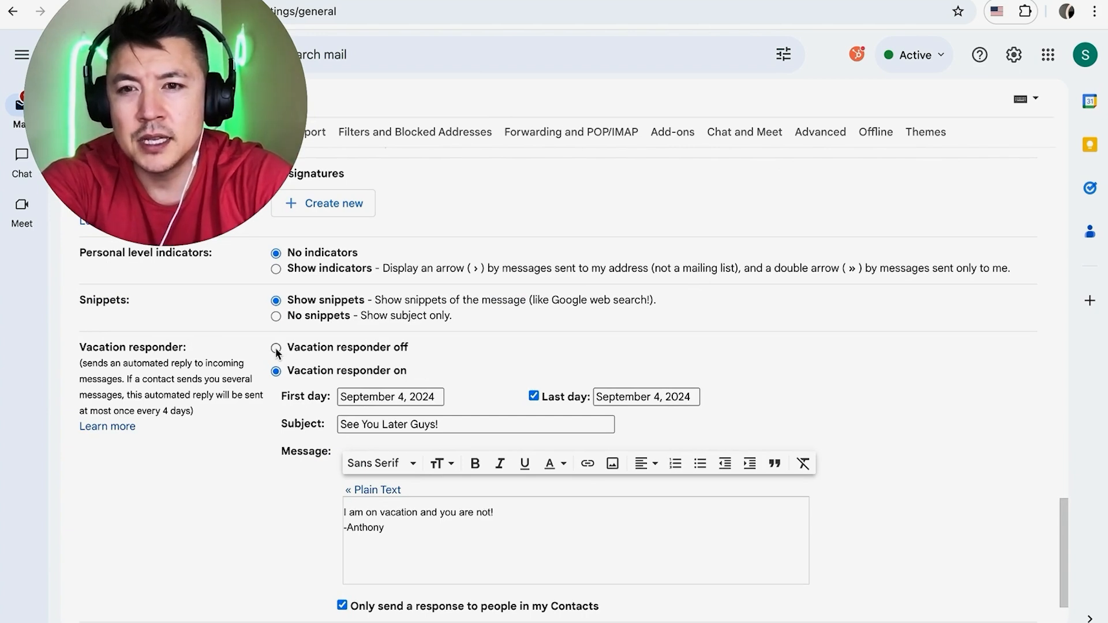
# Select 'Vacation responder off', leaving the dates, subject and message in place.
pyautogui.click(275, 330)
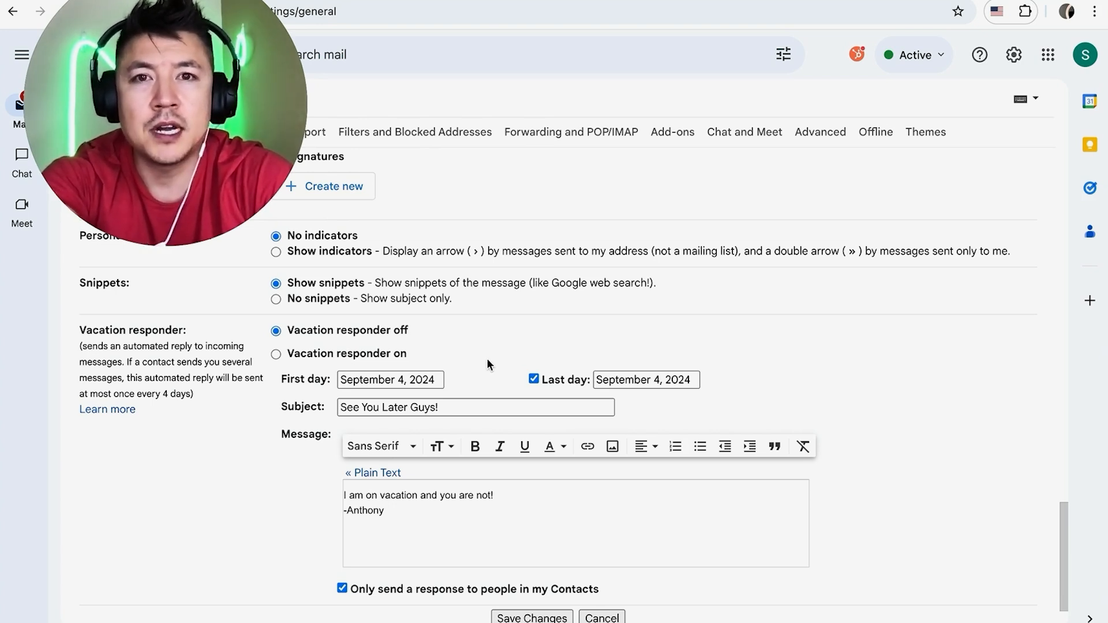
pyautogui.click(388, 379)
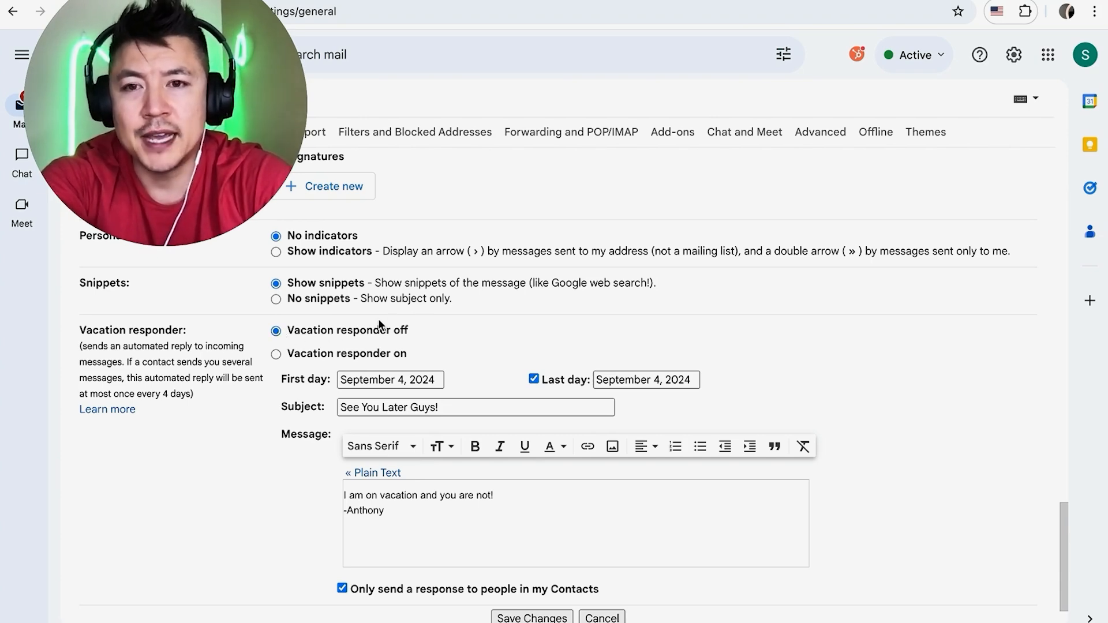
pyautogui.moveTo(555, 606)
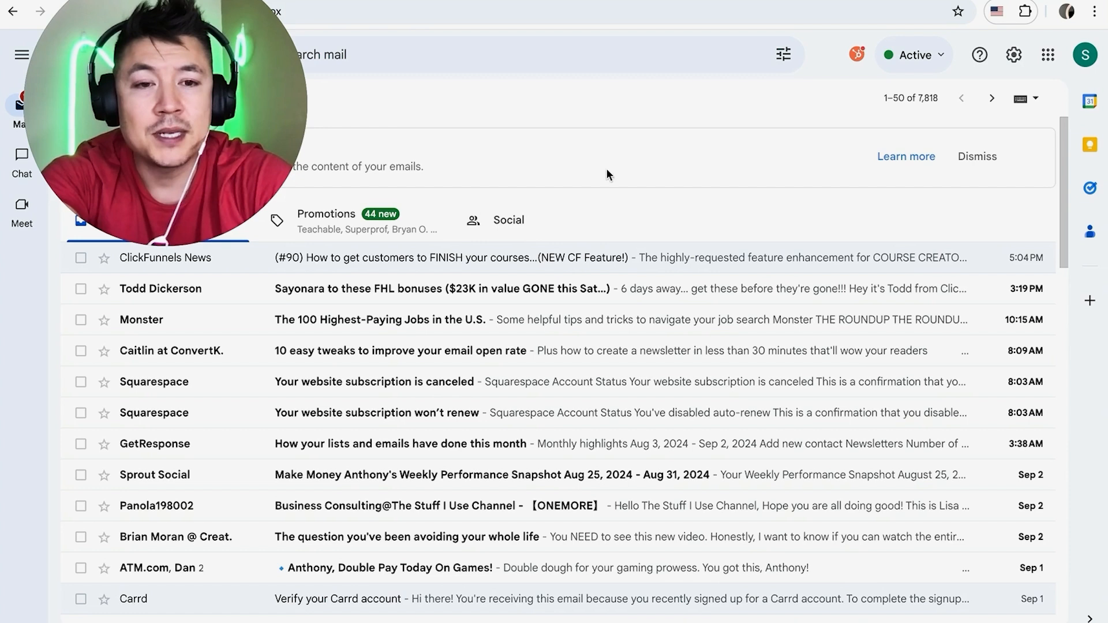
pyautogui.moveTo(621, 185)
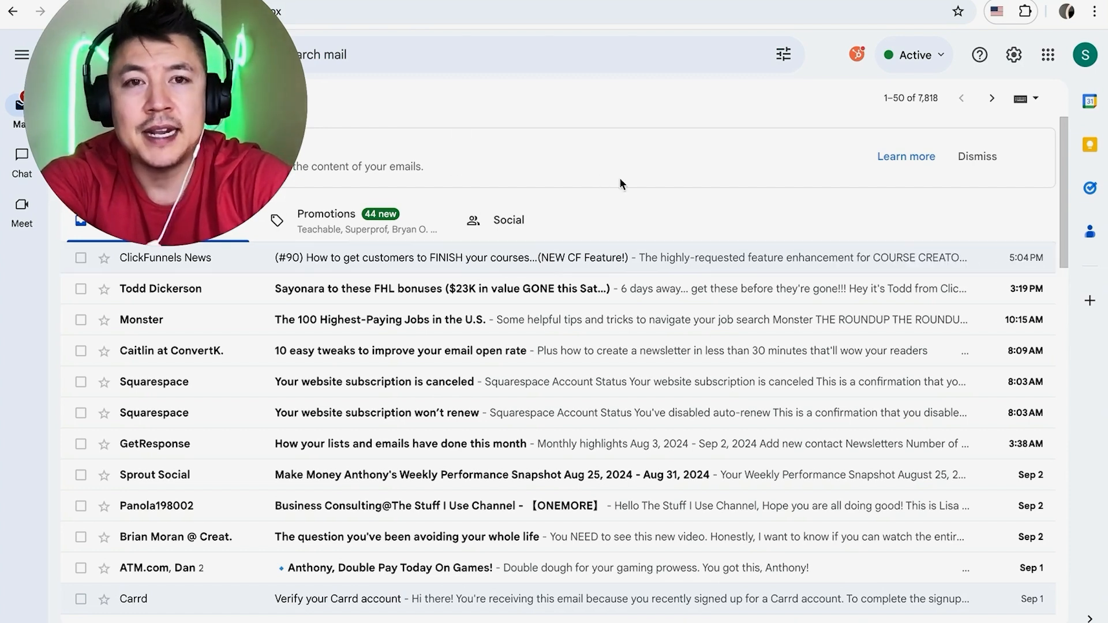
pyautogui.moveTo(643, 172)
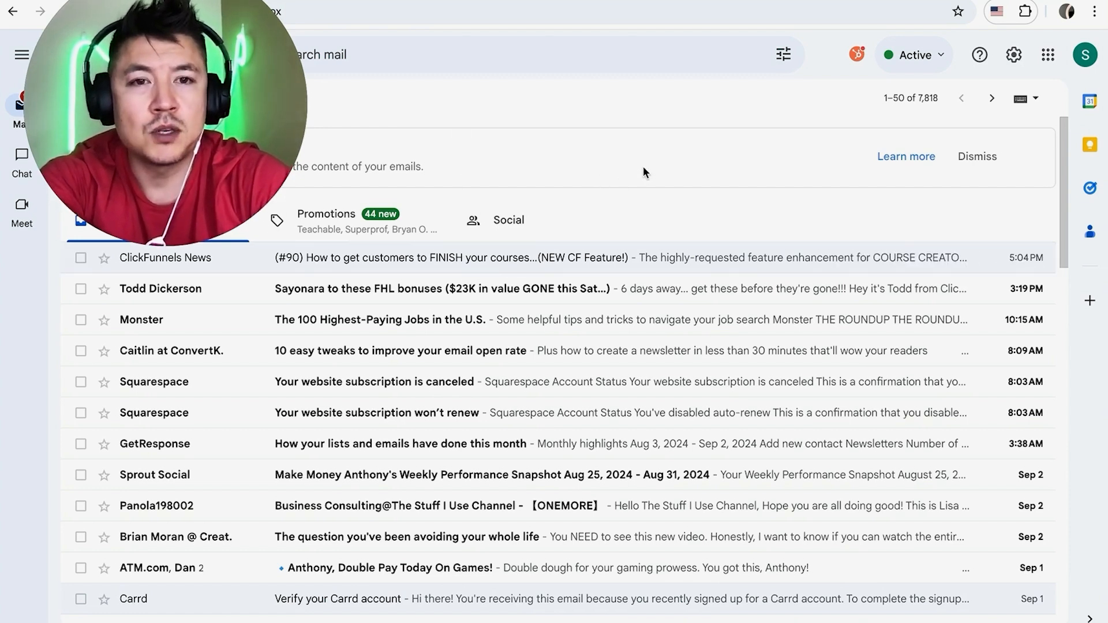